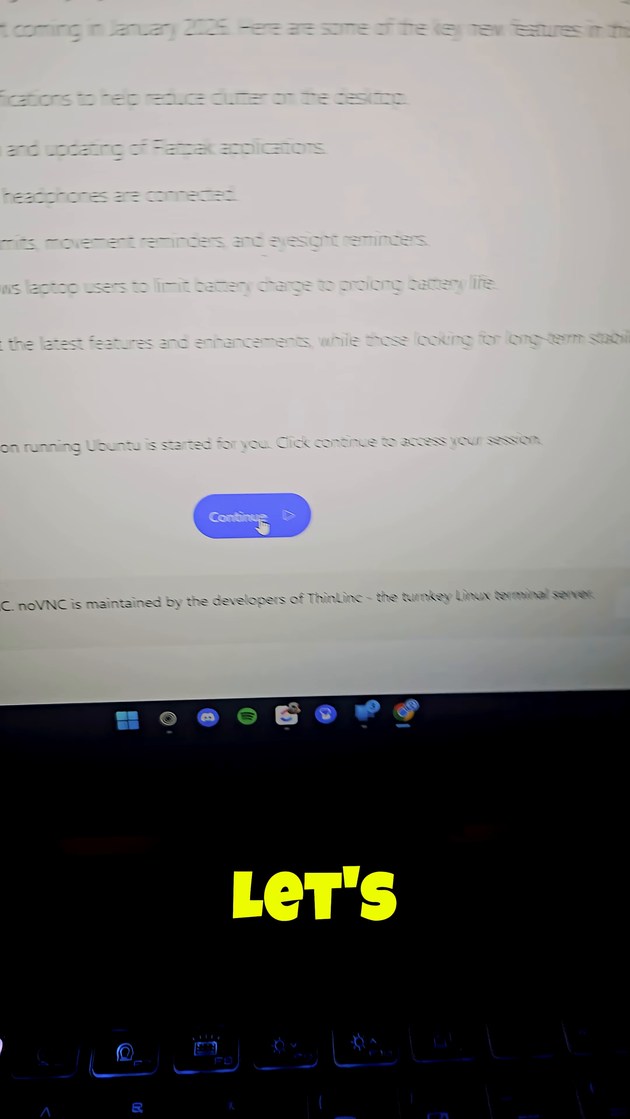
# Step: Start the online Ubuntu session from the DistroSea page via Continue
pyautogui.click(251, 516)
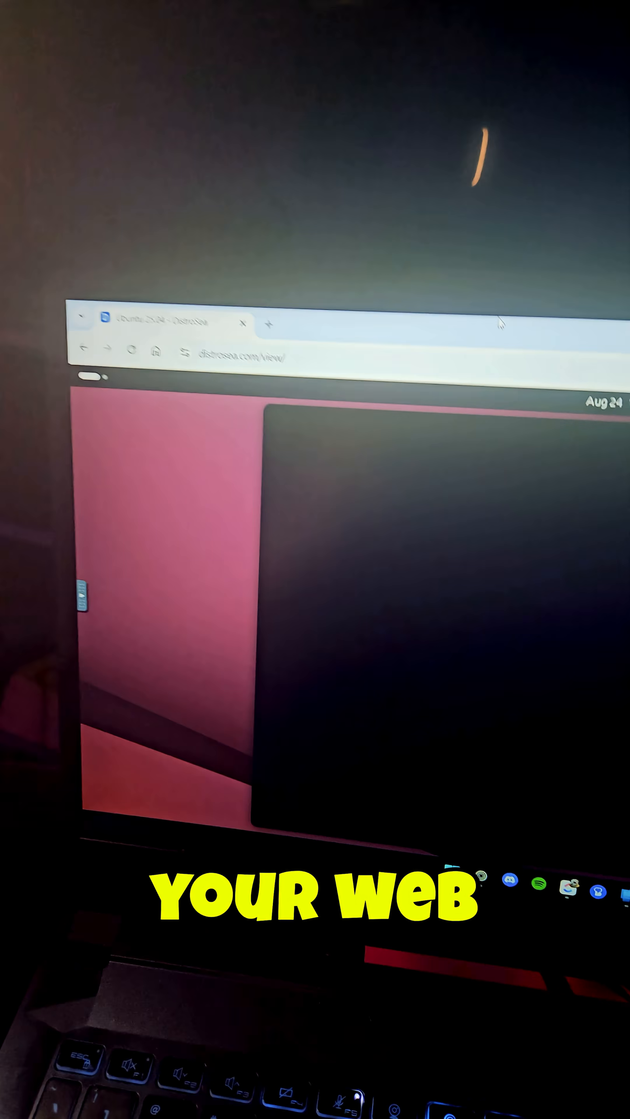
# Step: Go full screen and dismiss the Welcome to Ubuntu dialog
pyautogui.press('F11')
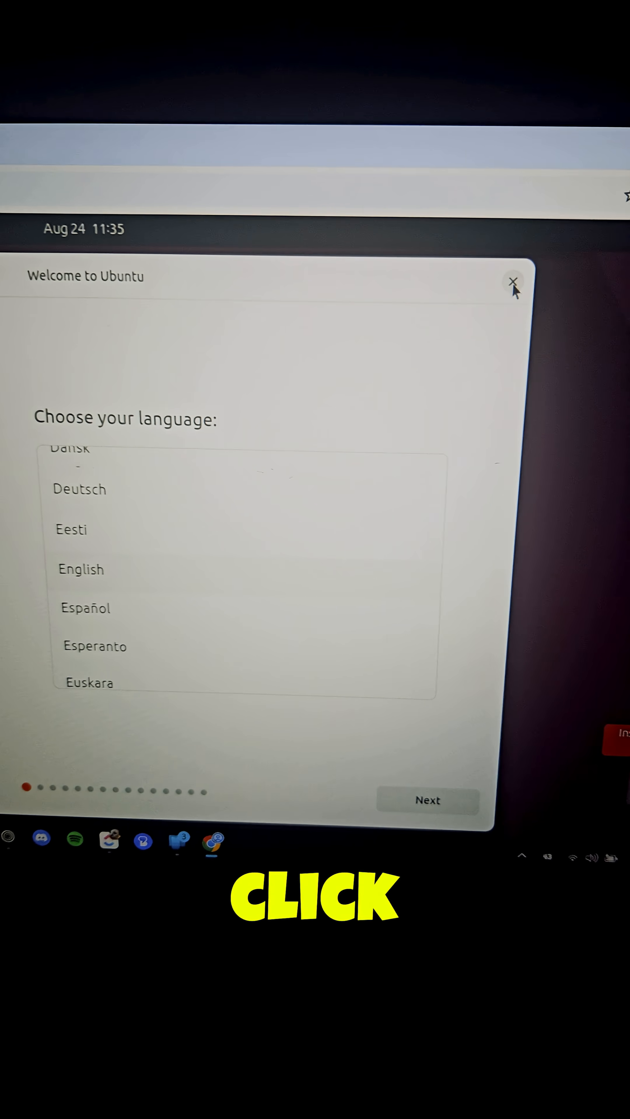
pyautogui.click(513, 284)
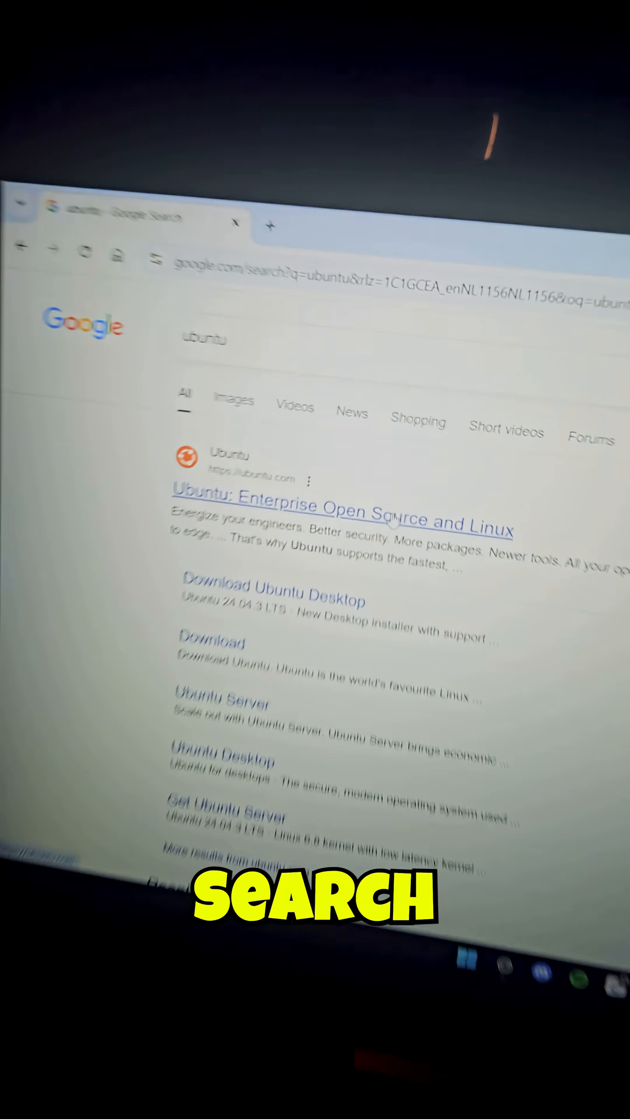
# Step: From ubuntu.com's Products menu, download the Ubuntu Desktop image for Intel or AMD 64-bit
pyautogui.click(341, 512)
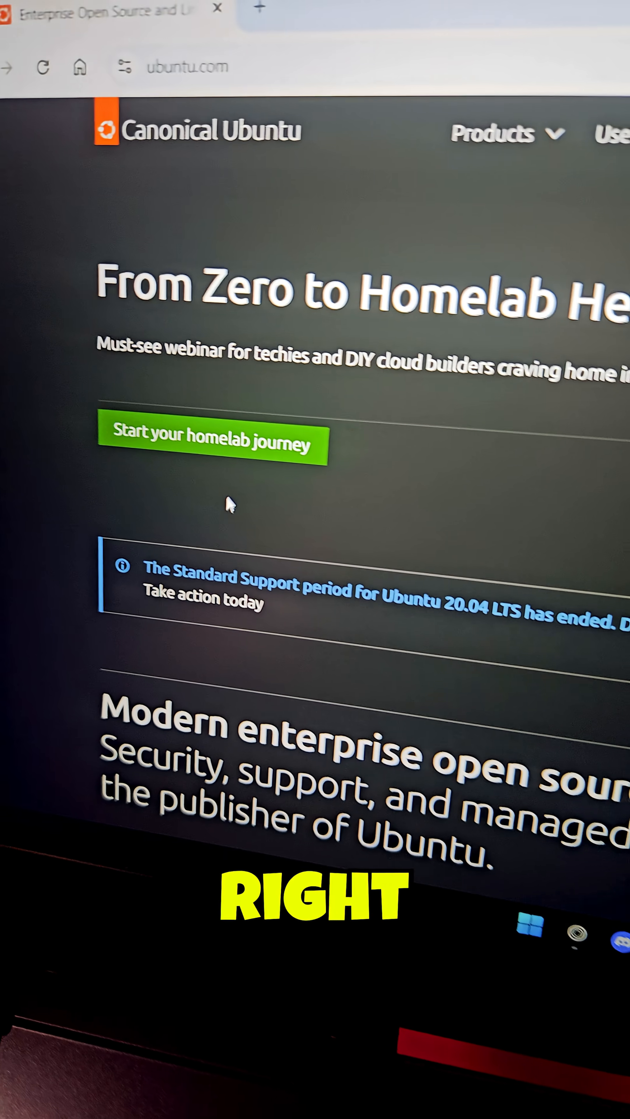
pyautogui.click(493, 134)
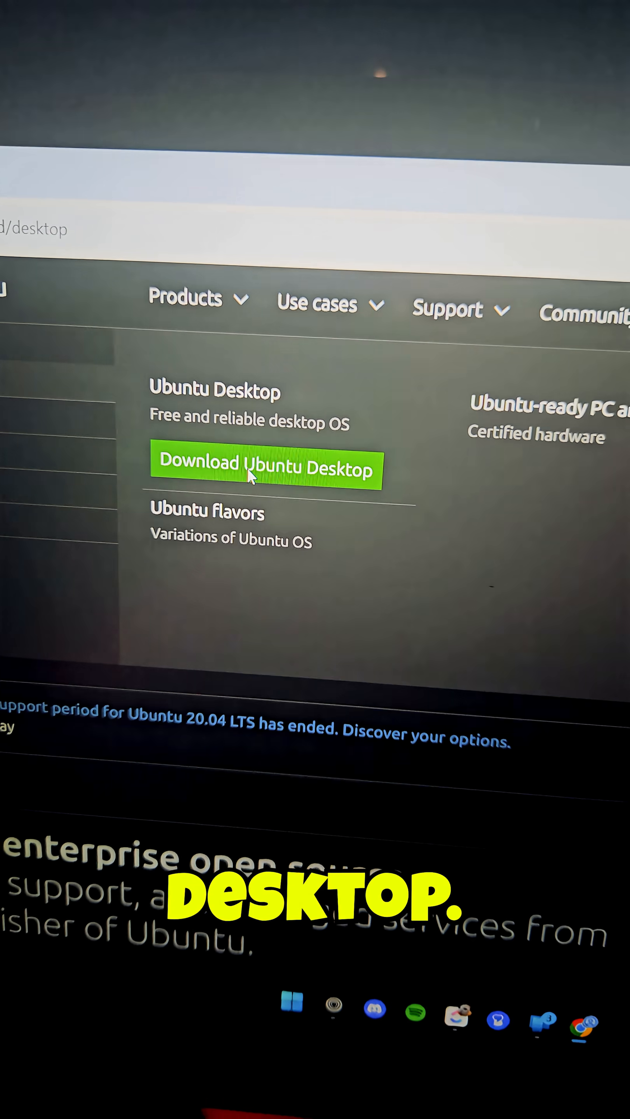
pyautogui.click(266, 468)
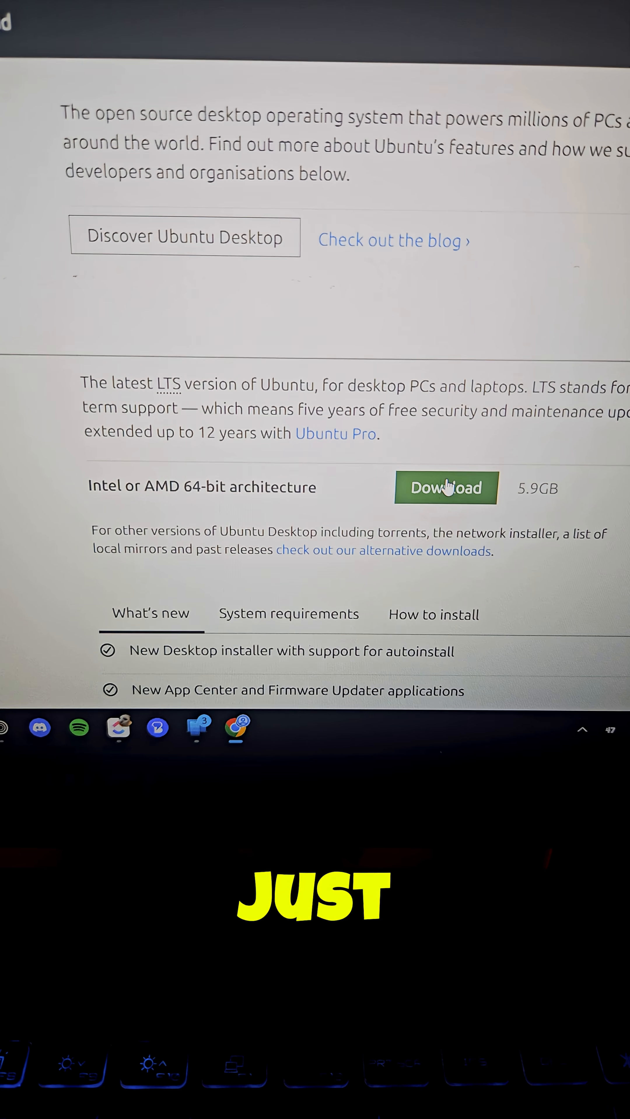
pyautogui.click(445, 489)
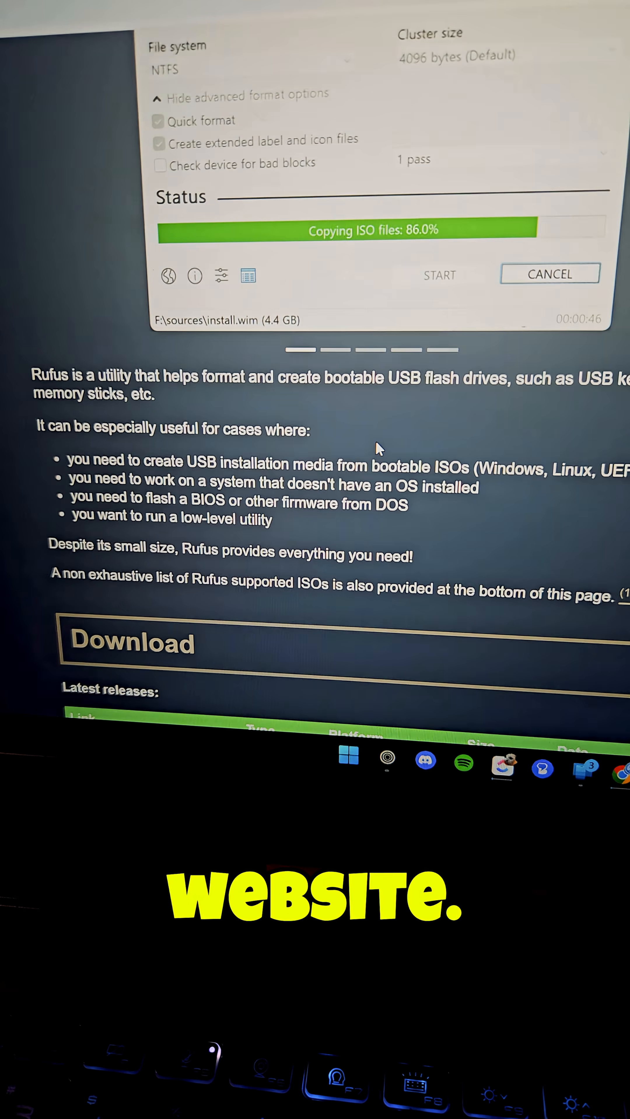
# Step: Scroll the Rufus website down to its Download section
pyautogui.scroll(-3)
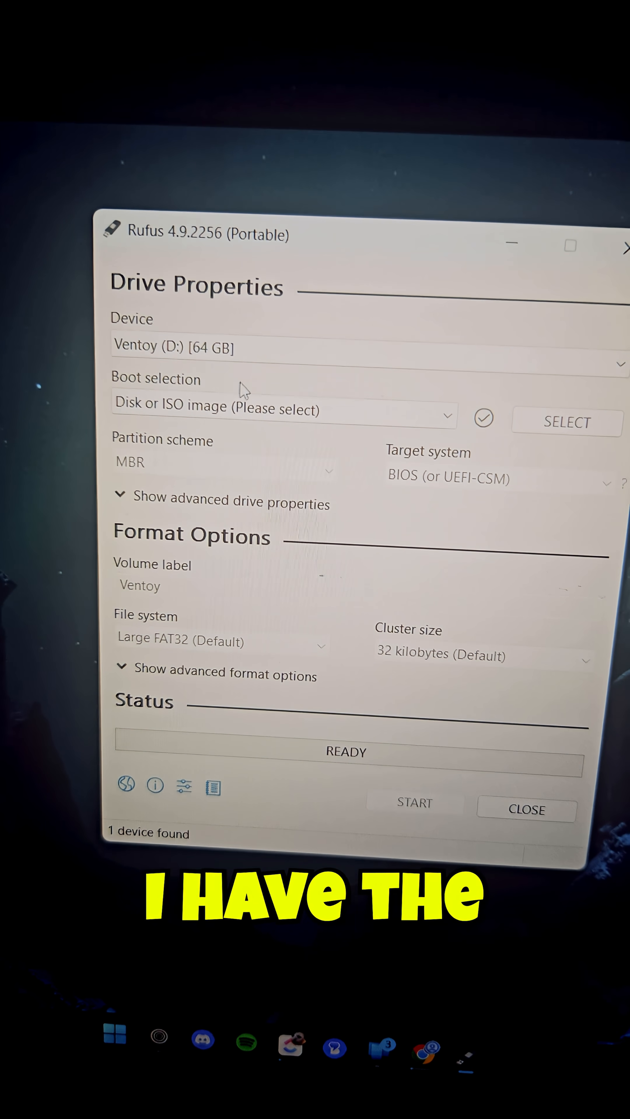
# Step: Run Rufus with the Ventoy (D:) 64 GB USB drive shown as the target device
pyautogui.click(283, 409)
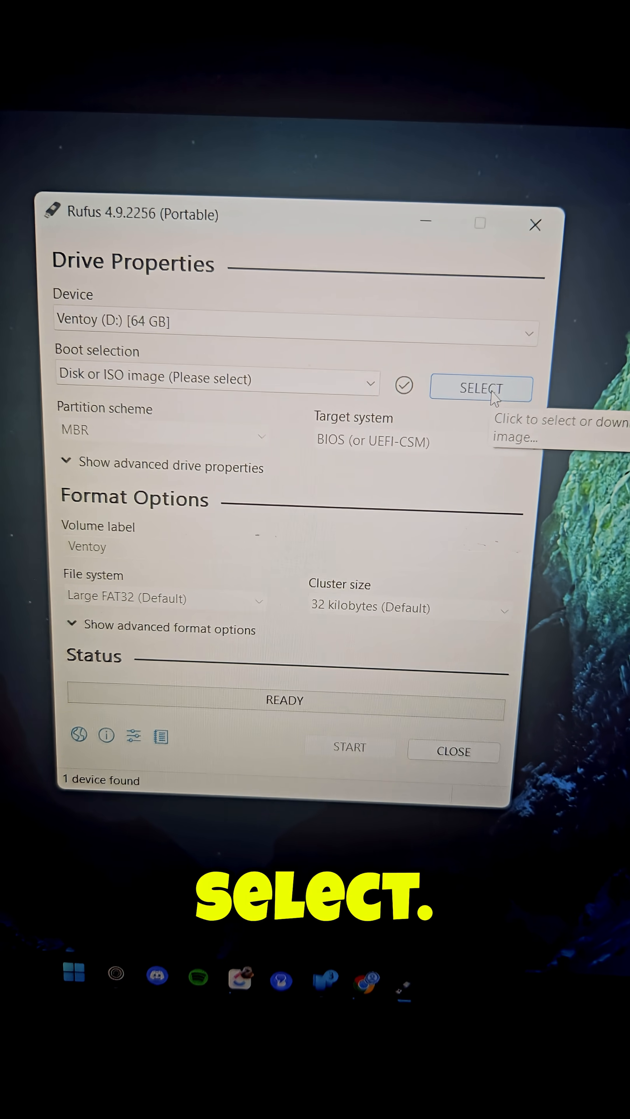
# Step: Load ubuntu-24.04.2-desktop-amd64.iso from the Linux folder as the boot image
pyautogui.click(480, 388)
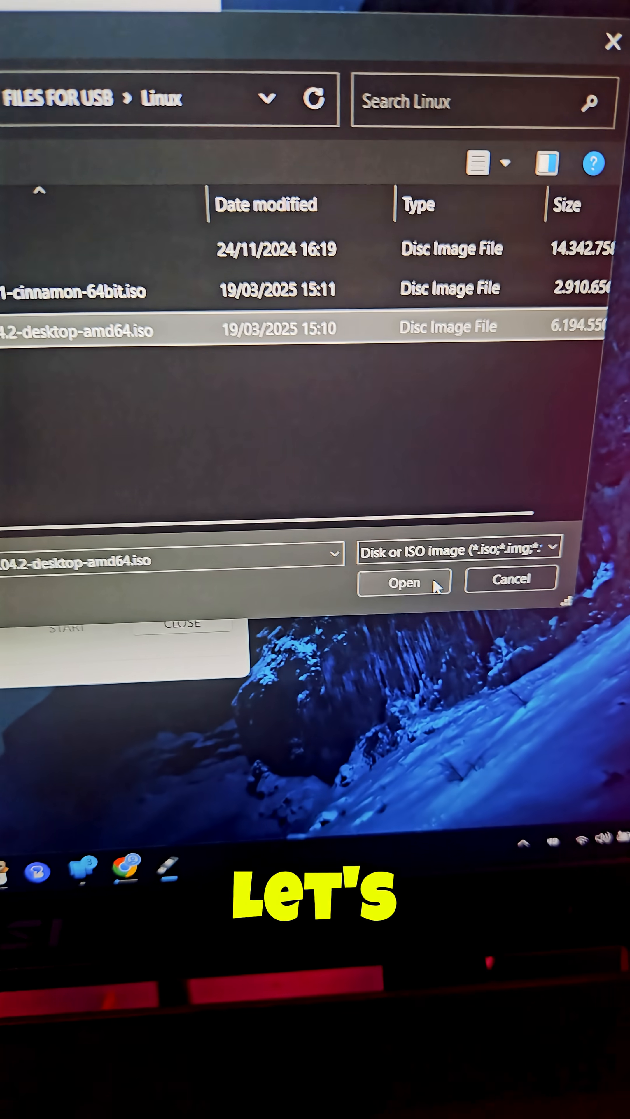
pyautogui.click(403, 583)
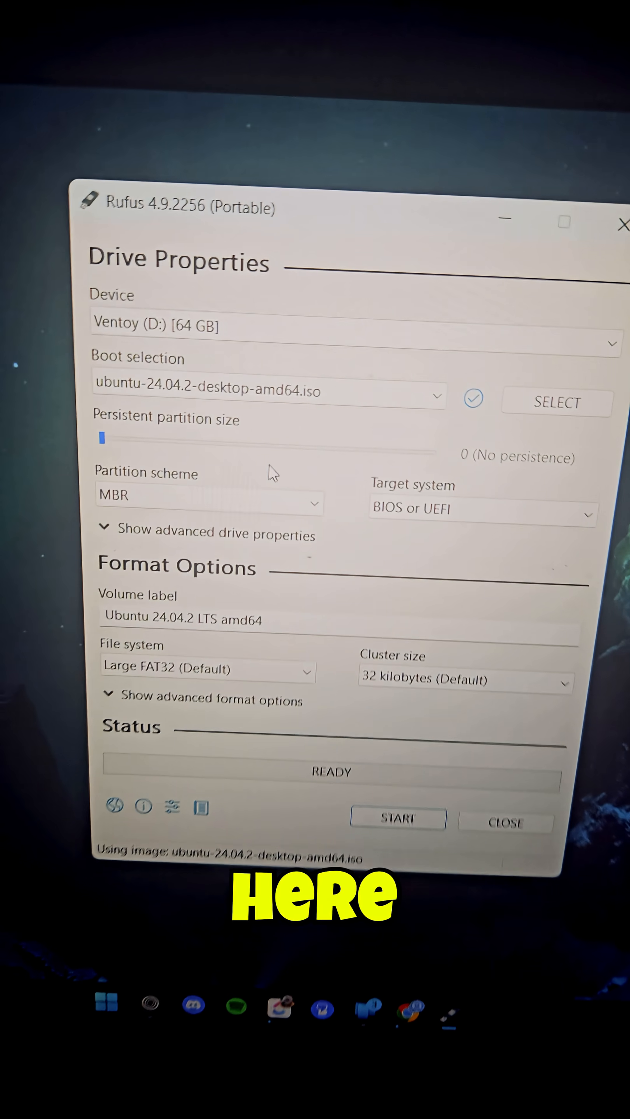